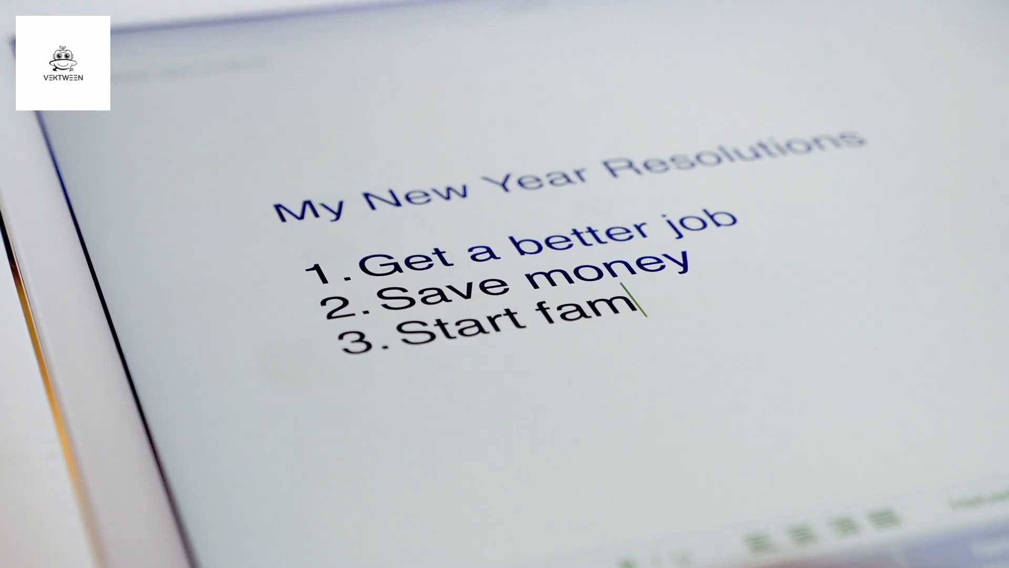
type("i")
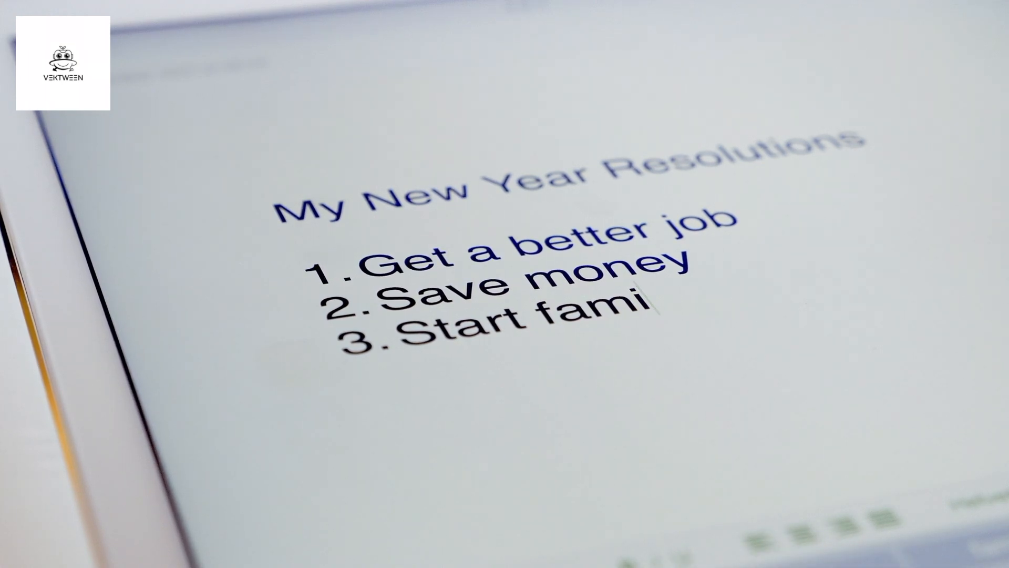
type("ly")
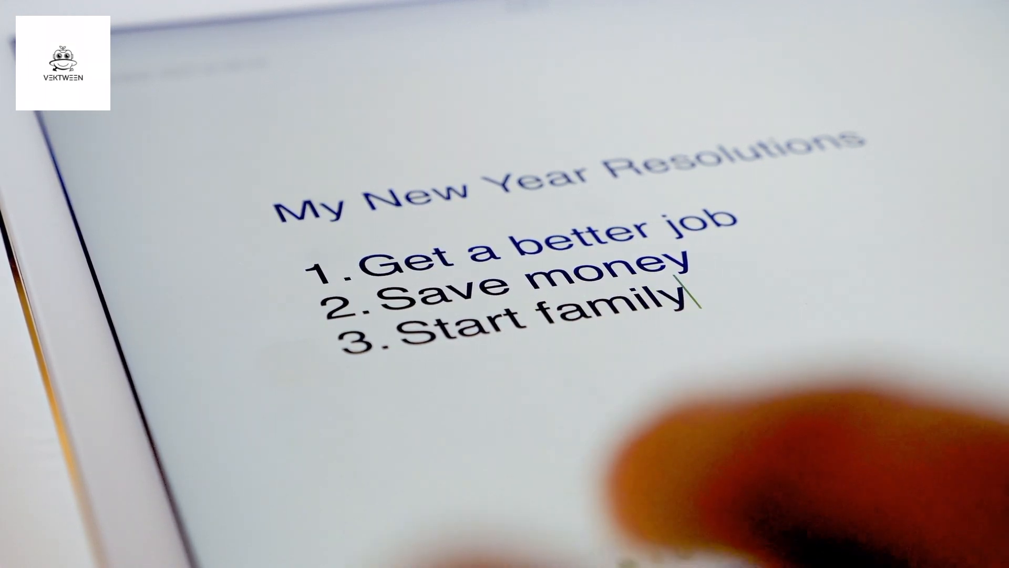